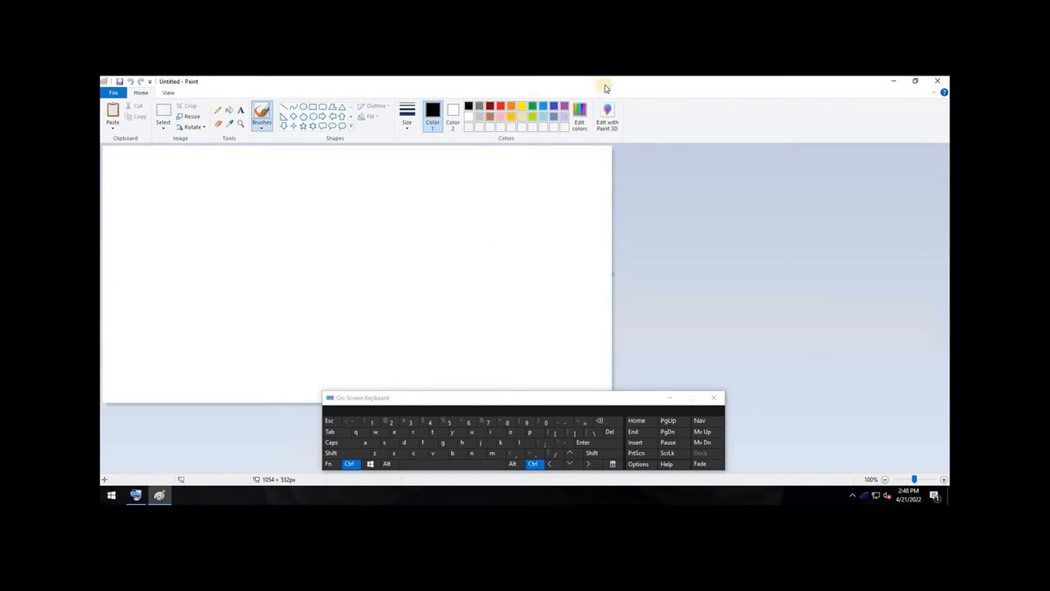
Paste the full-screen Microwize desktop capture into the blank Paint canvas
{"action": "left_click", "coordinate": [113, 115]}
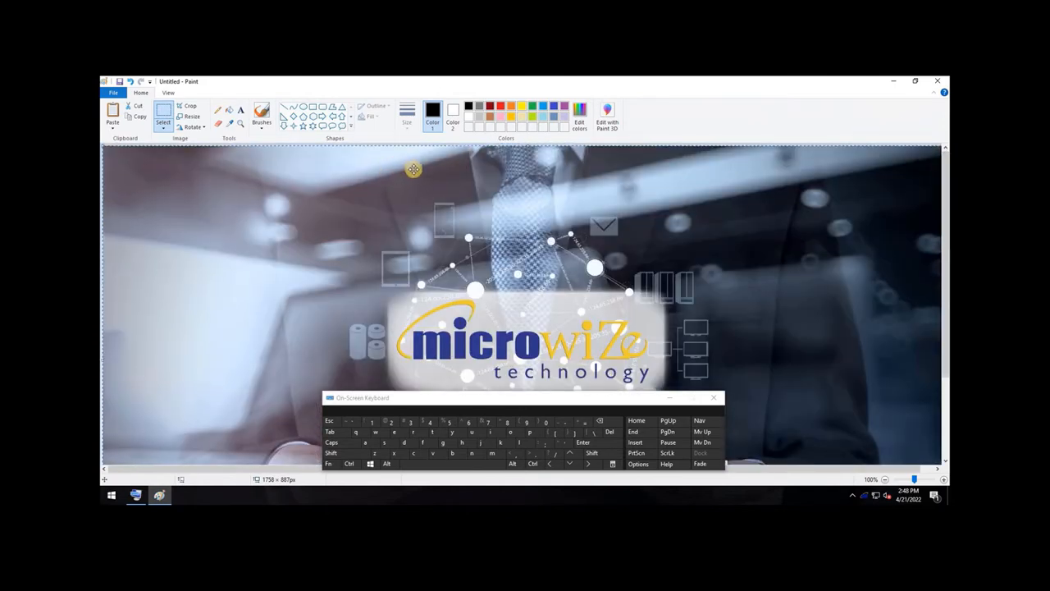
{"action": "mouse_move", "coordinate": [538, 282]}
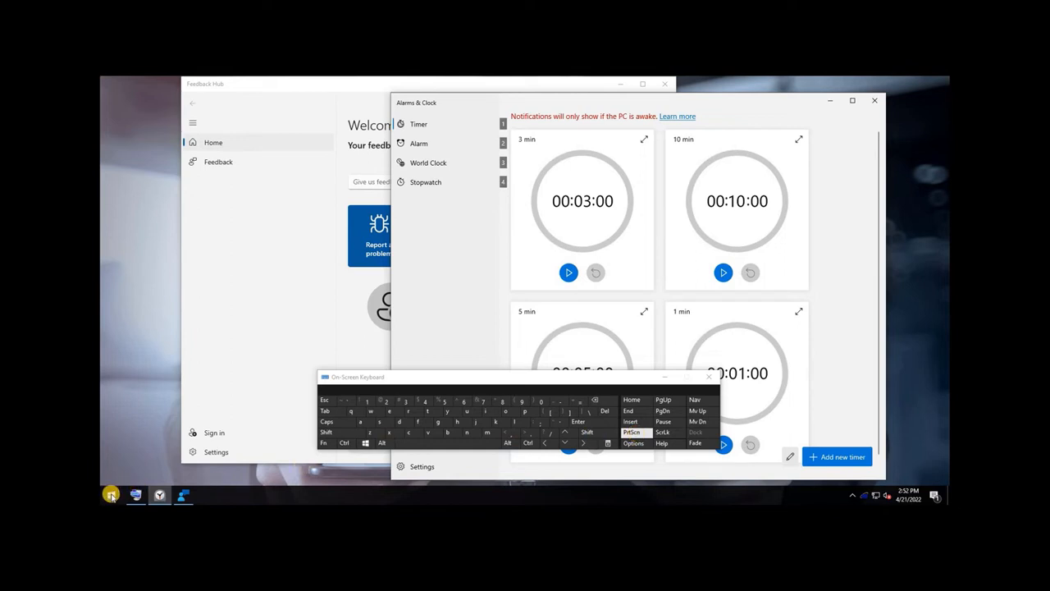
Capture only the Alarms & Clock window with Alt+PrtScn, paste it into Paint, then close Paint
{"action": "left_click", "coordinate": [110, 494]}
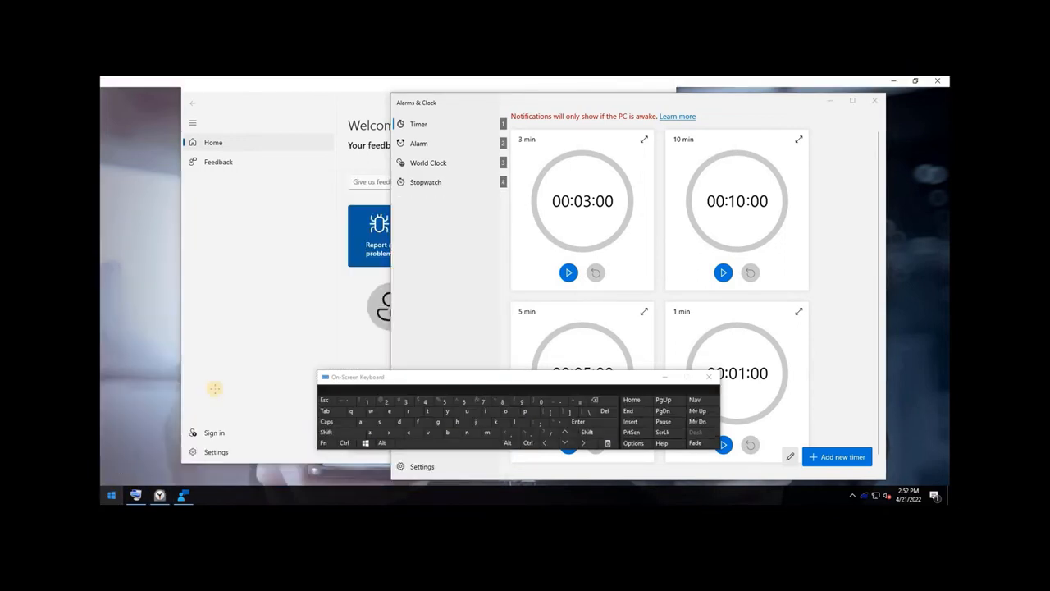
{"action": "left_click", "coordinate": [183, 495]}
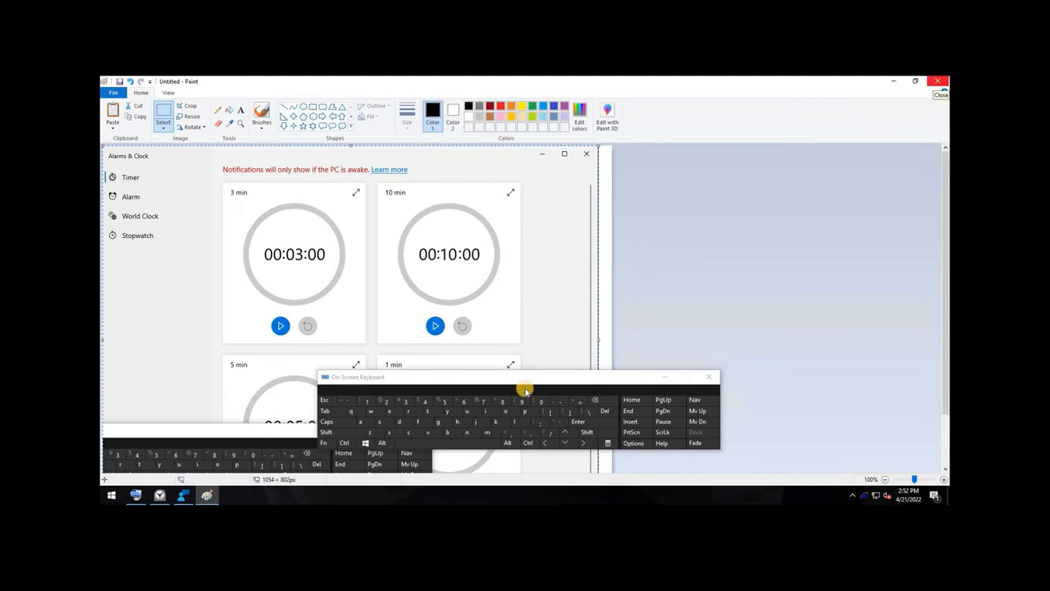
{"action": "left_click", "coordinate": [940, 94]}
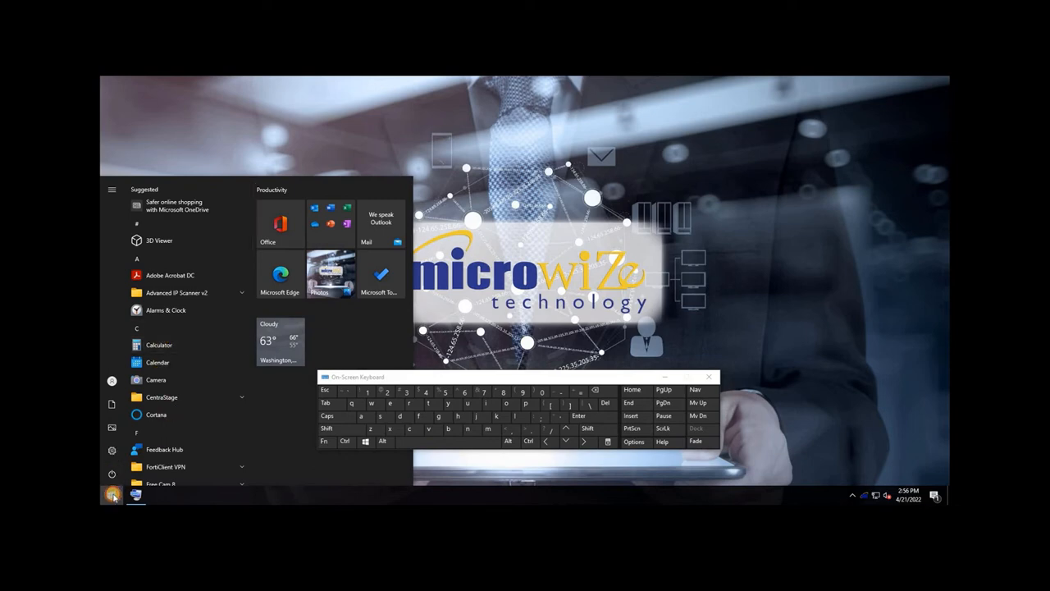
Search 'sc' in the Start menu and launch Snip & Sketch
{"action": "type", "text": "sc"}
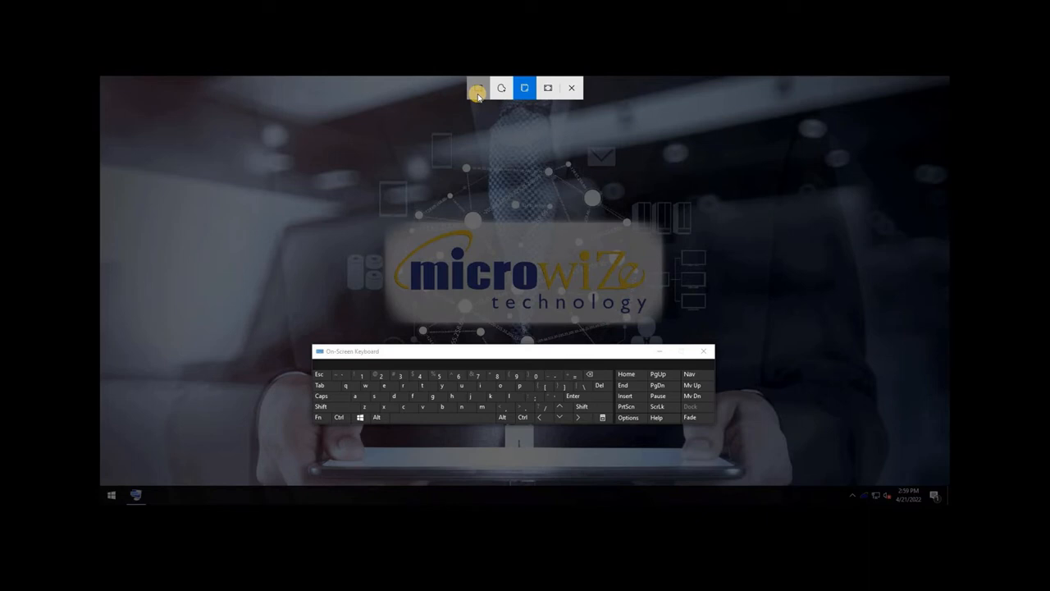
{"action": "mouse_move", "coordinate": [477, 87]}
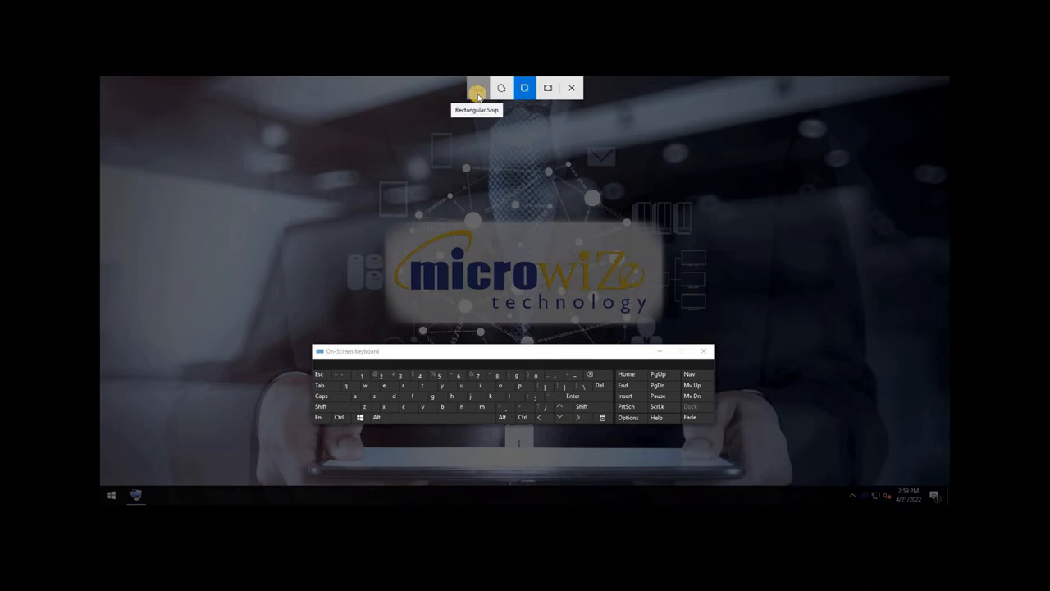
Try the Rectangular and Window snip modes, then take a Fullscreen snip to the clipboard
{"action": "left_click", "coordinate": [477, 88]}
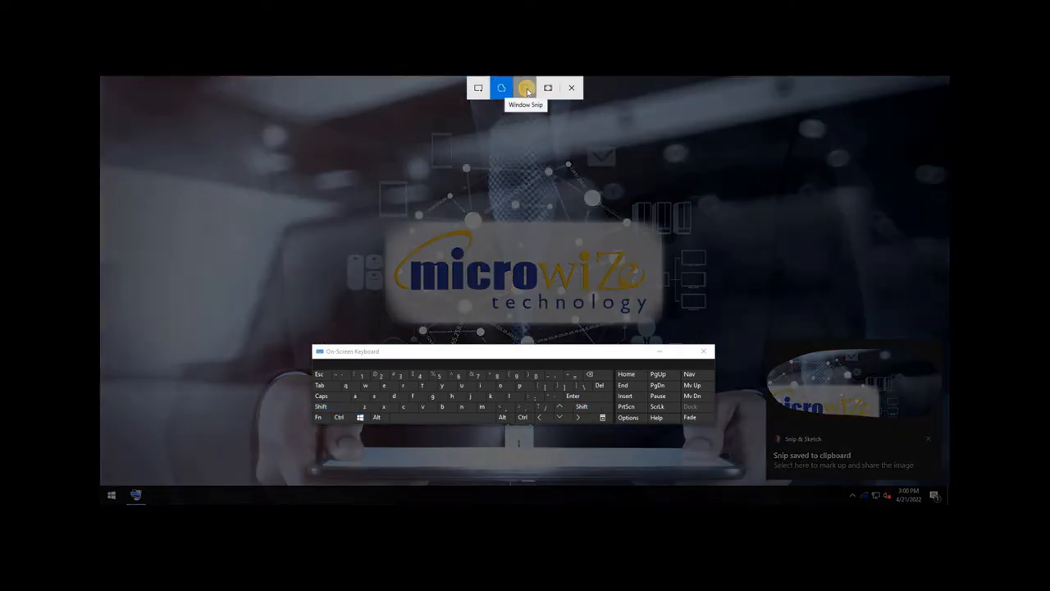
{"action": "left_click", "coordinate": [525, 88]}
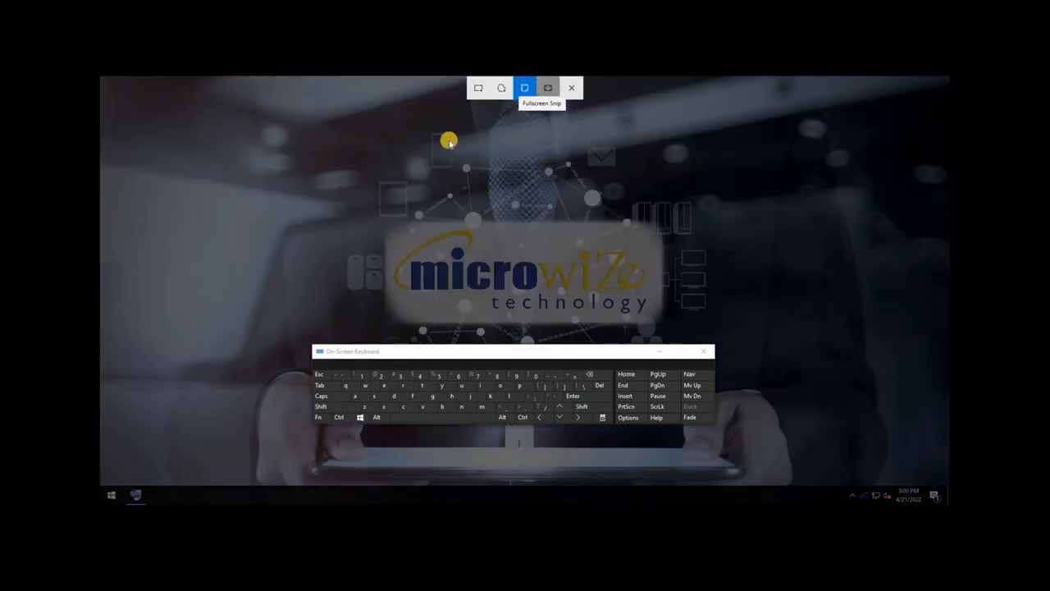
{"action": "left_click", "coordinate": [111, 494]}
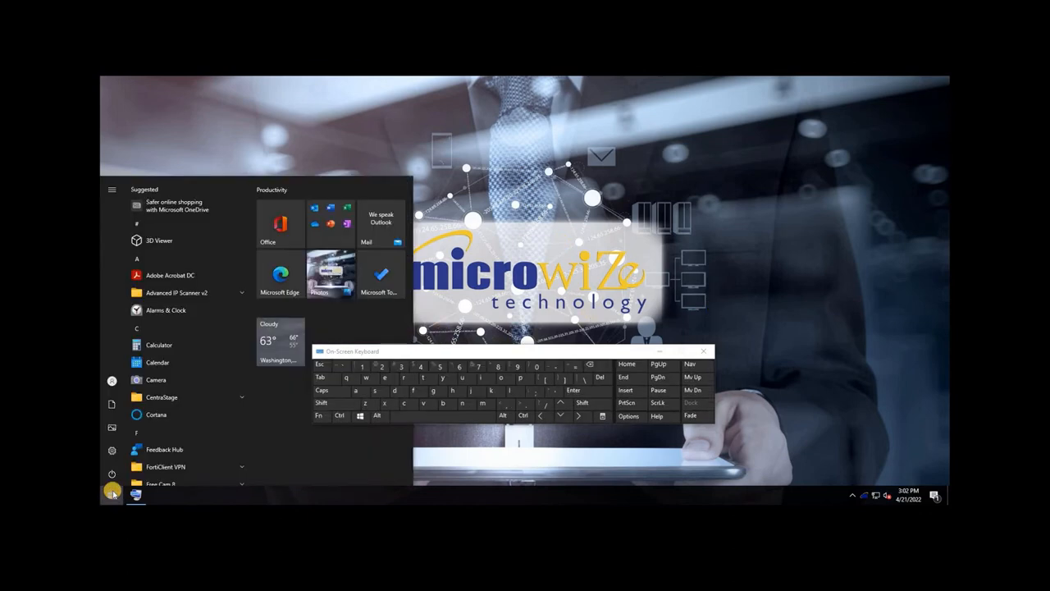
Search 'snipping Tool' in the Start menu and open Snipping Tool
{"action": "type", "text": "snipping Tool"}
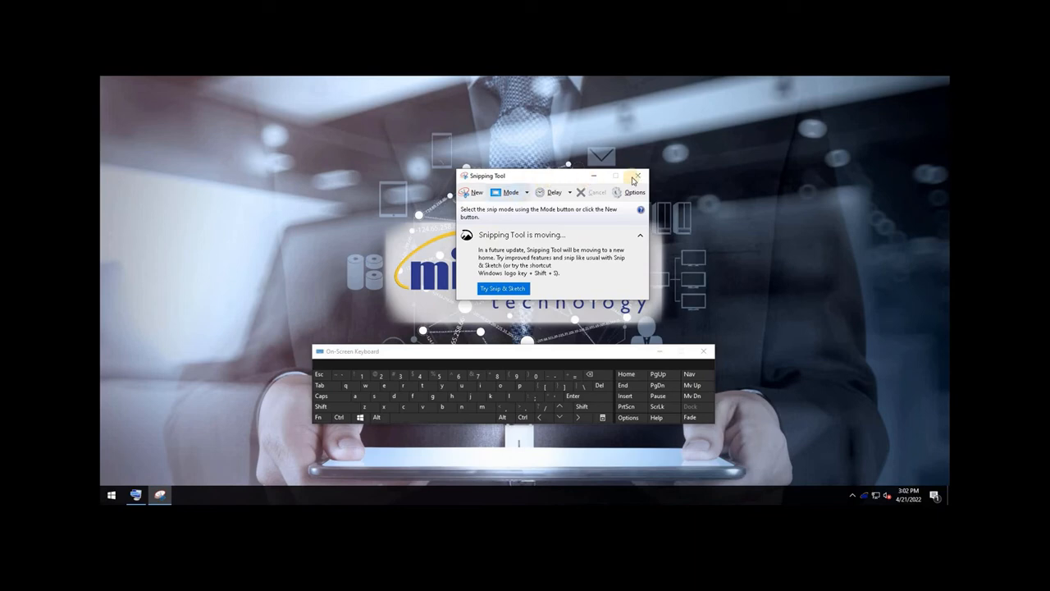
Move Snipping Tool up, set Mode to Rectangular Snip, and take a New capture
{"action": "left_click_drag", "start_coordinate": [551, 176], "coordinate": [520, 139]}
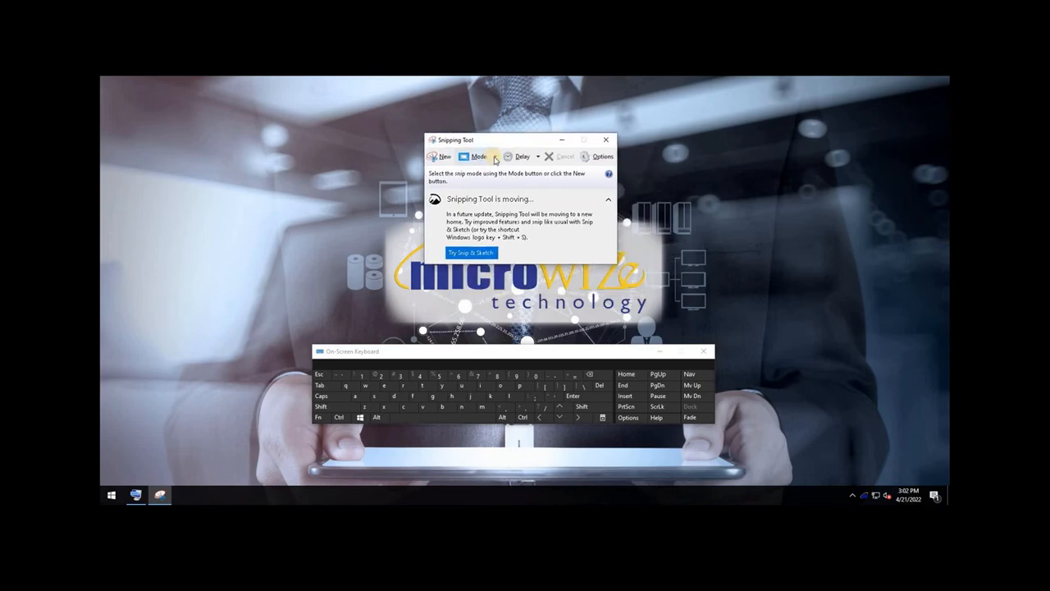
{"action": "left_click", "coordinate": [479, 157]}
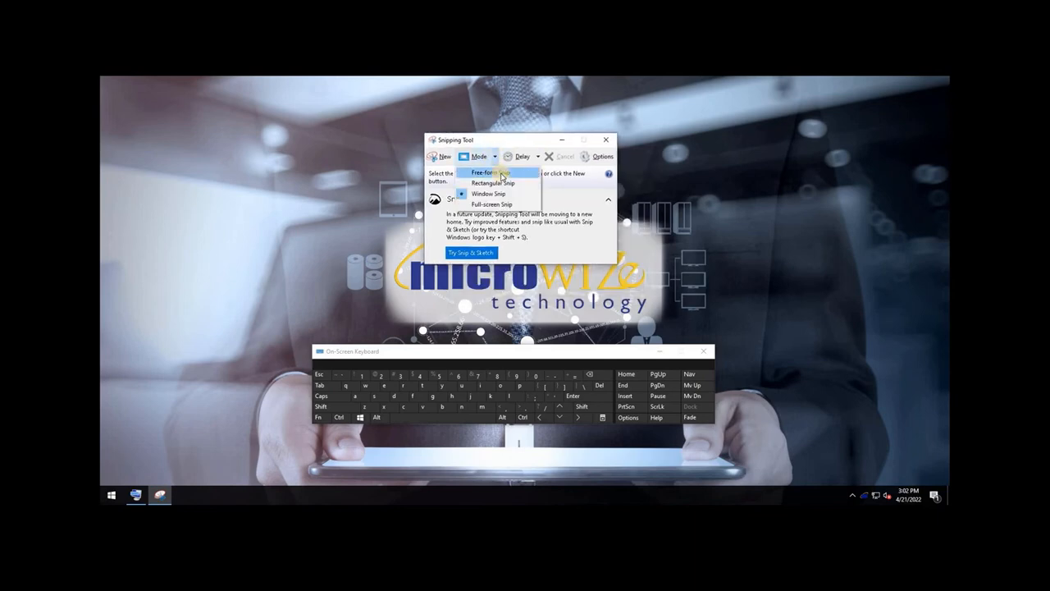
{"action": "mouse_move", "coordinate": [496, 183]}
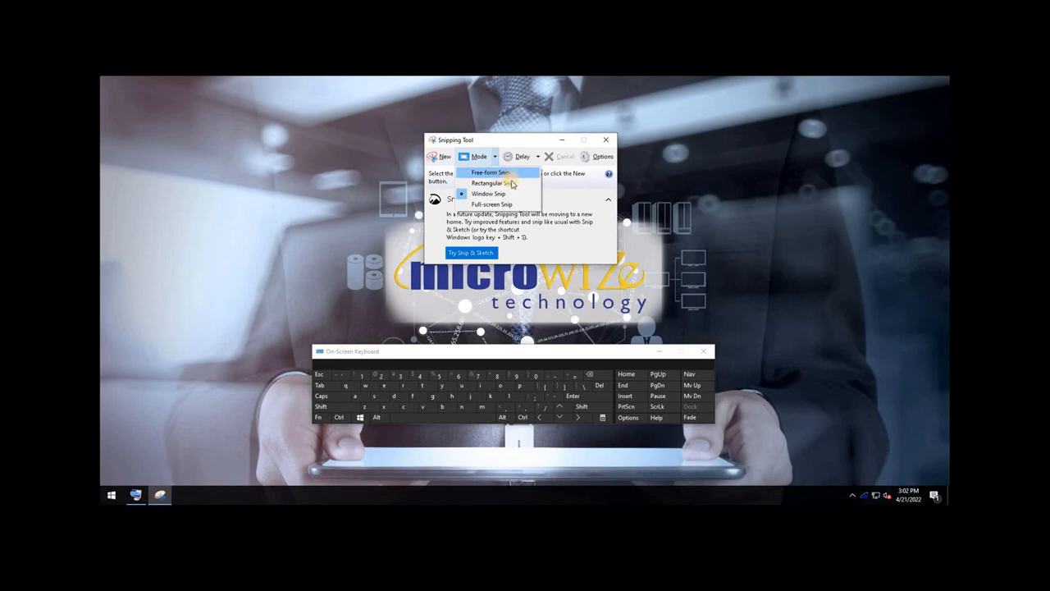
{"action": "mouse_move", "coordinate": [492, 203]}
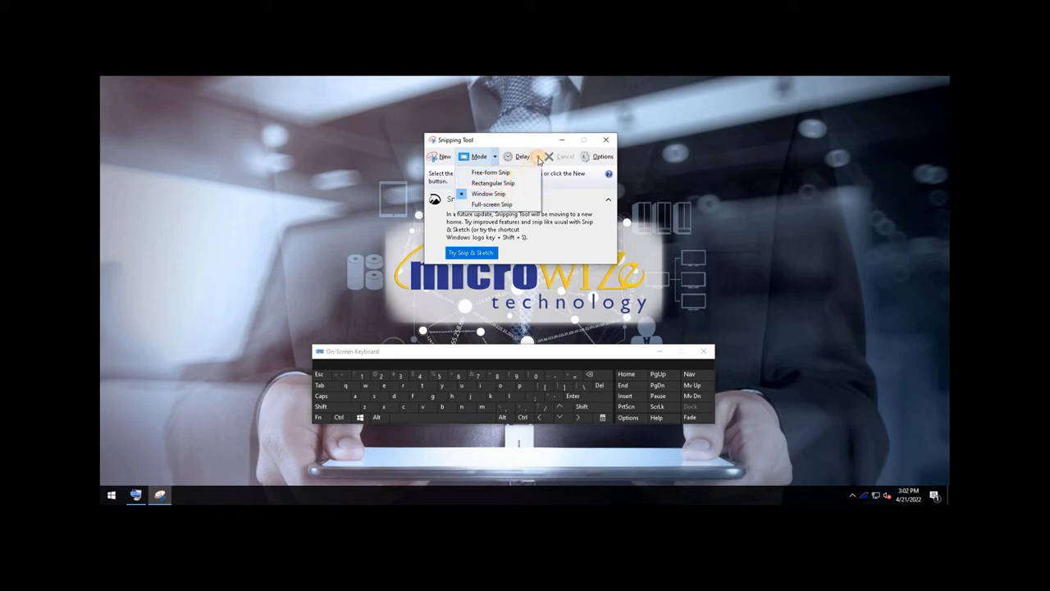
{"action": "left_click", "coordinate": [522, 156]}
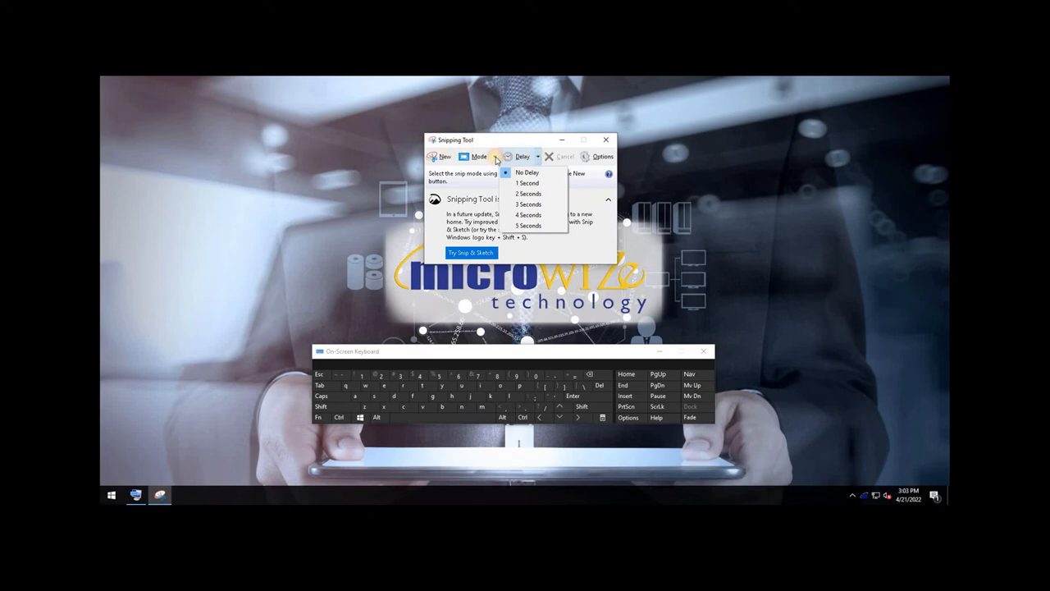
{"action": "left_click", "coordinate": [480, 156]}
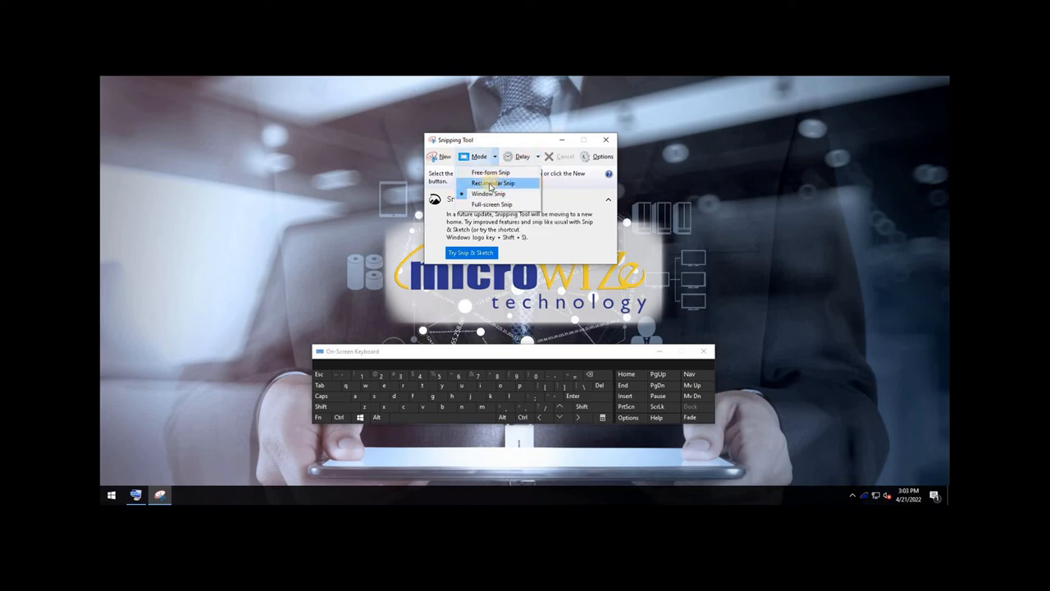
{"action": "left_click", "coordinate": [493, 183]}
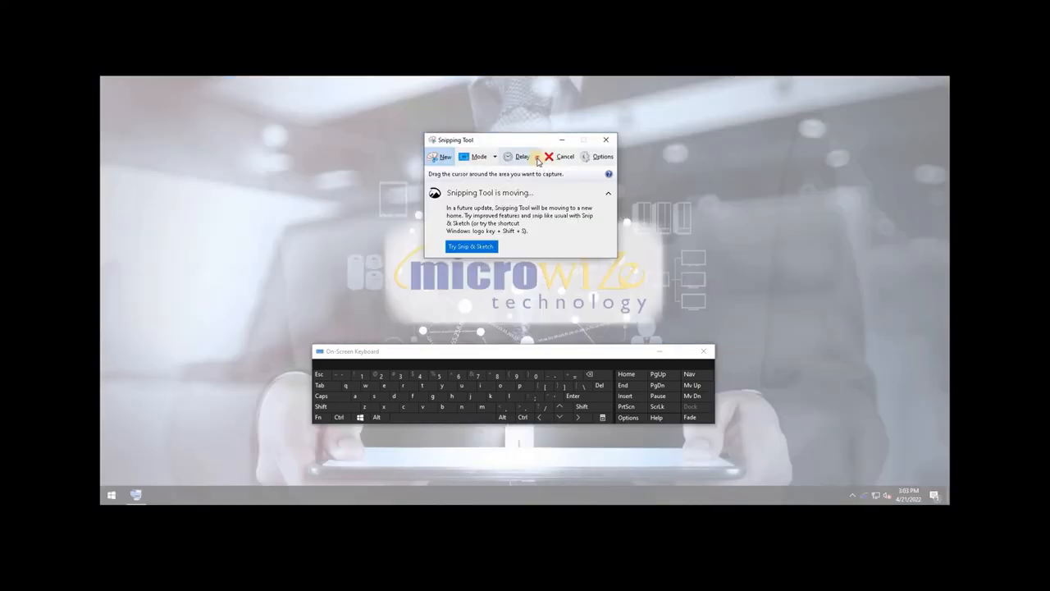
{"action": "left_click", "coordinate": [537, 157]}
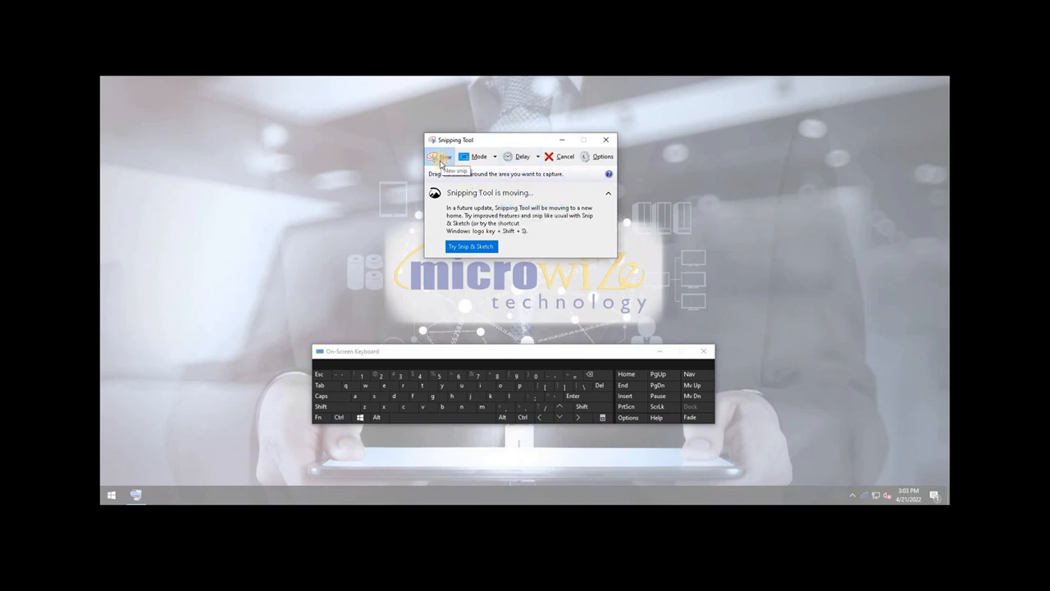
{"action": "left_click", "coordinate": [439, 156]}
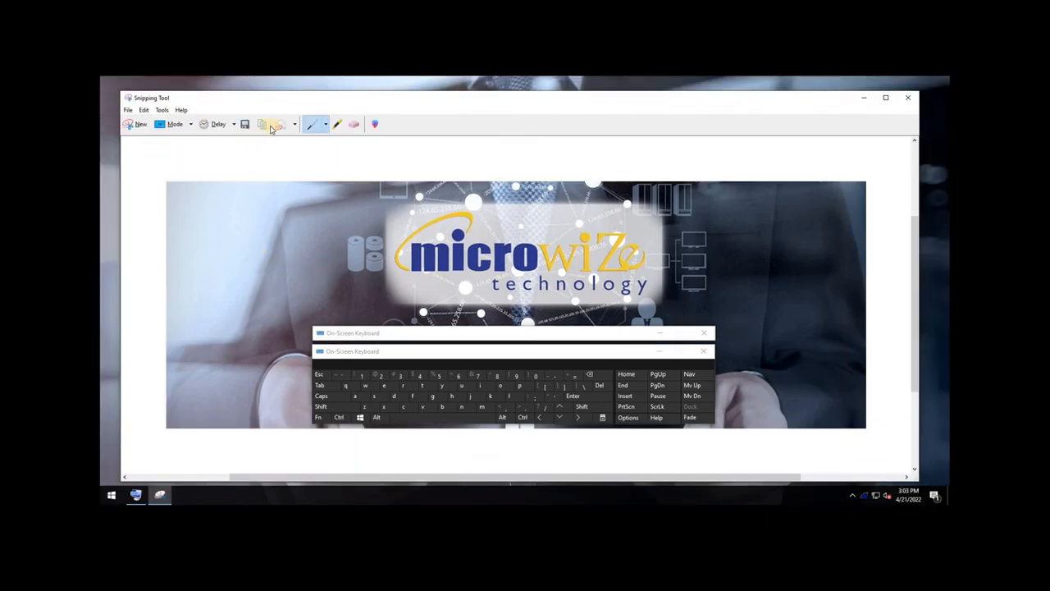
{"action": "mouse_move", "coordinate": [270, 124]}
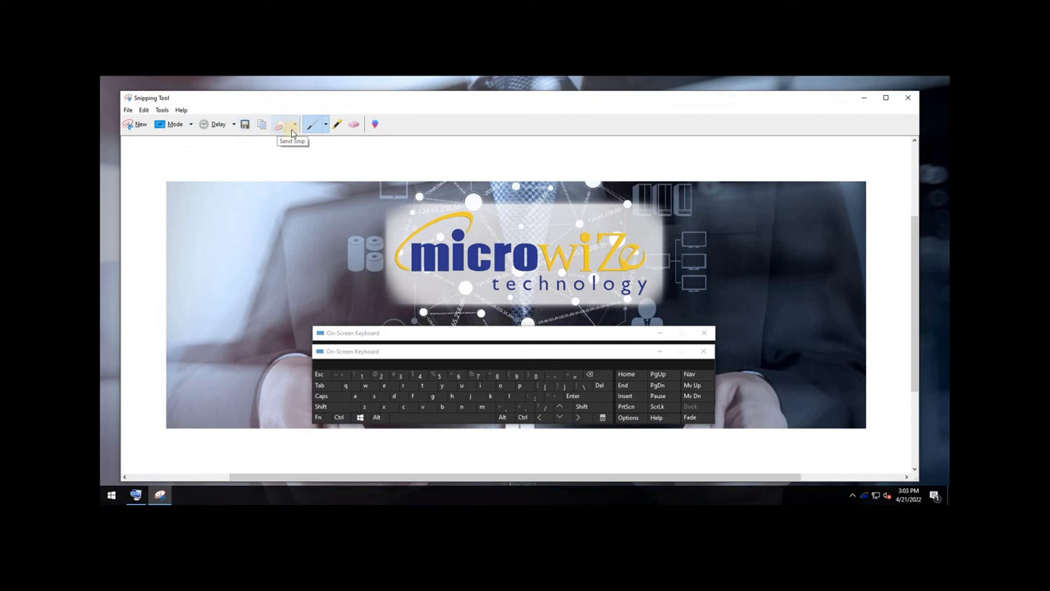
Draw pen marks around the microwiZe logo, erase them, then exit via File
{"action": "left_click", "coordinate": [323, 124]}
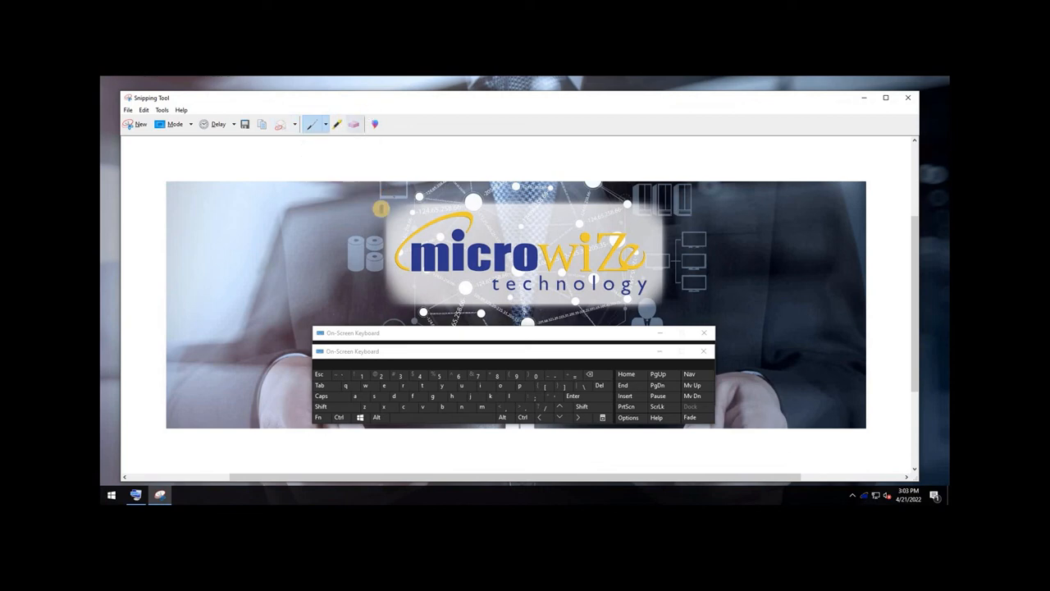
{"action": "left_click_drag", "start_coordinate": [386, 209], "coordinate": [562, 230]}
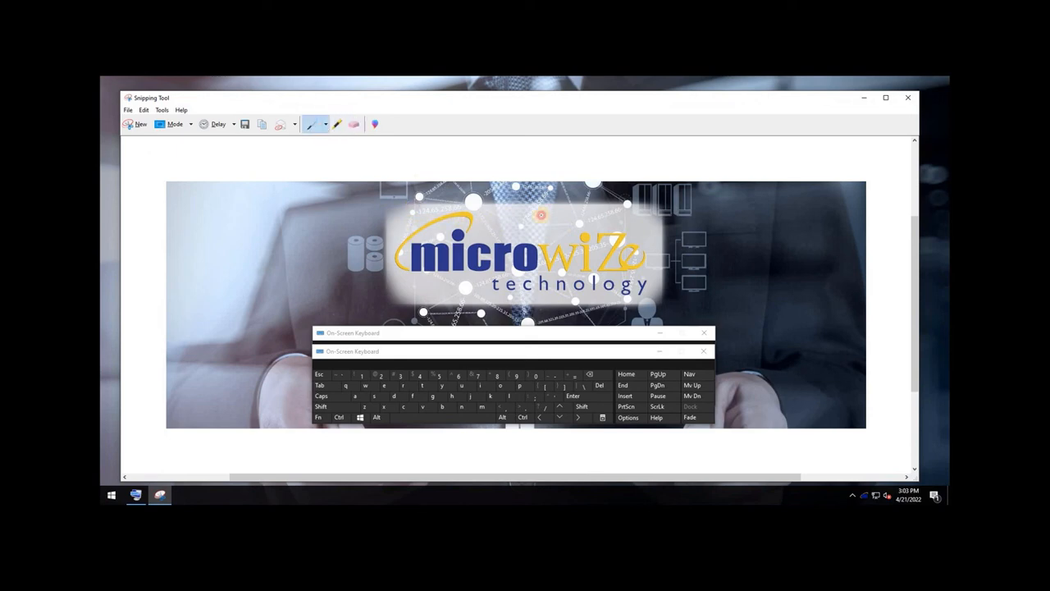
{"action": "left_click_drag", "start_coordinate": [430, 222], "coordinate": [542, 250]}
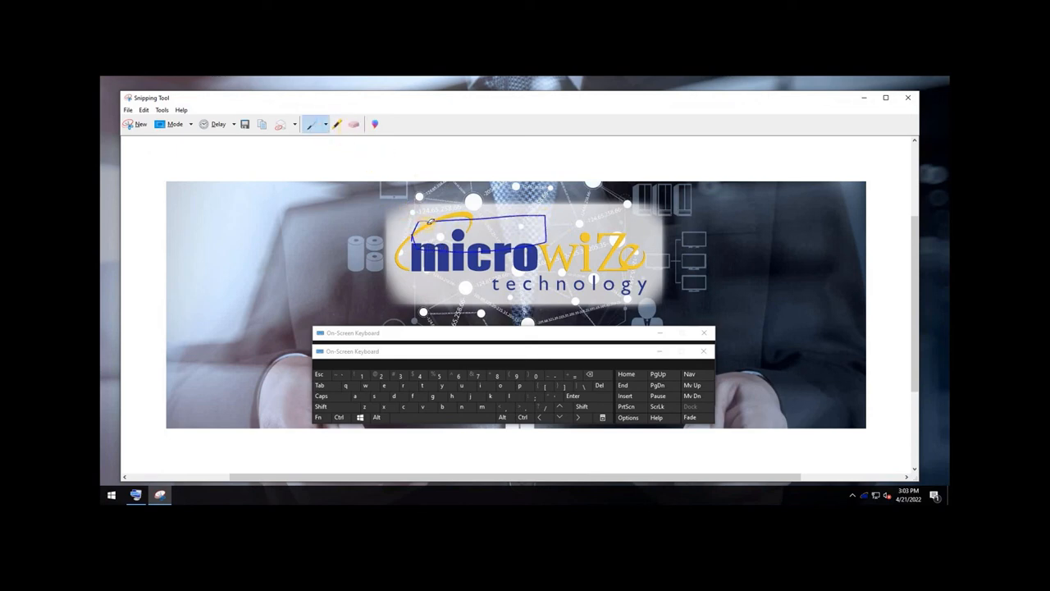
{"action": "left_click", "coordinate": [354, 124]}
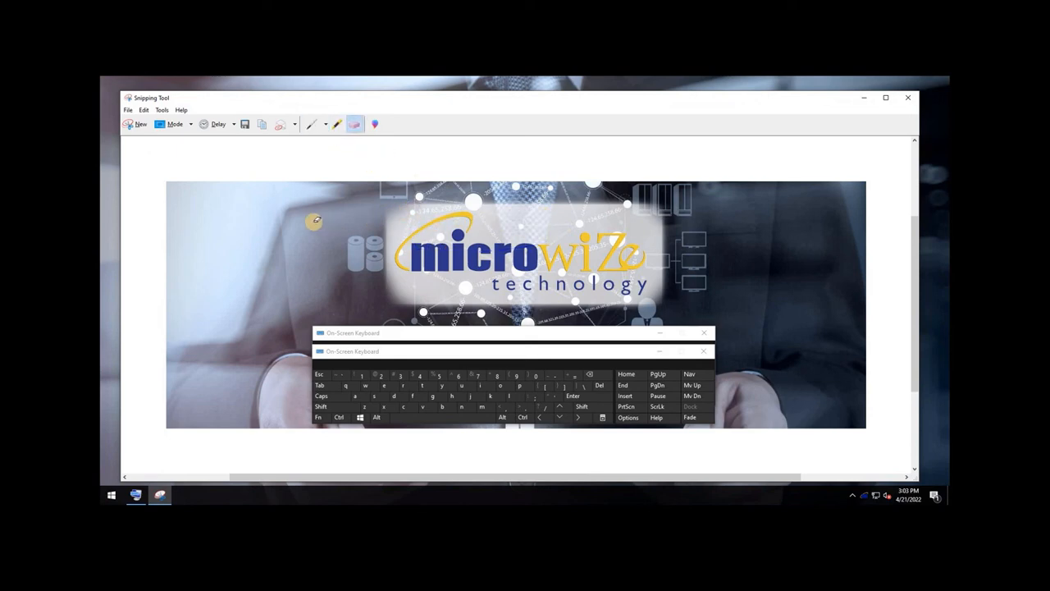
{"action": "left_click", "coordinate": [128, 109]}
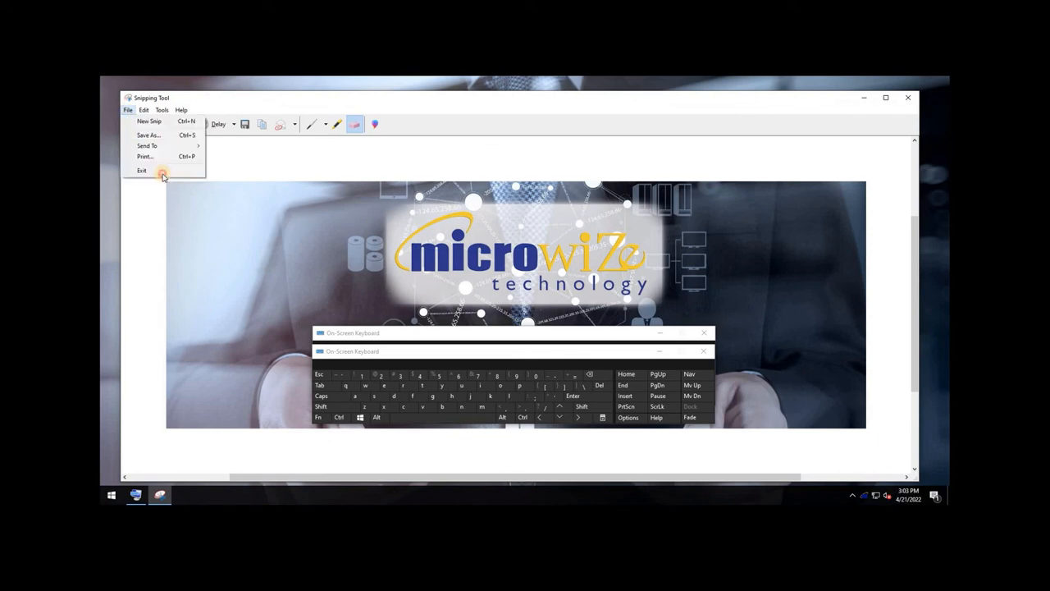
{"action": "left_click", "coordinate": [142, 170]}
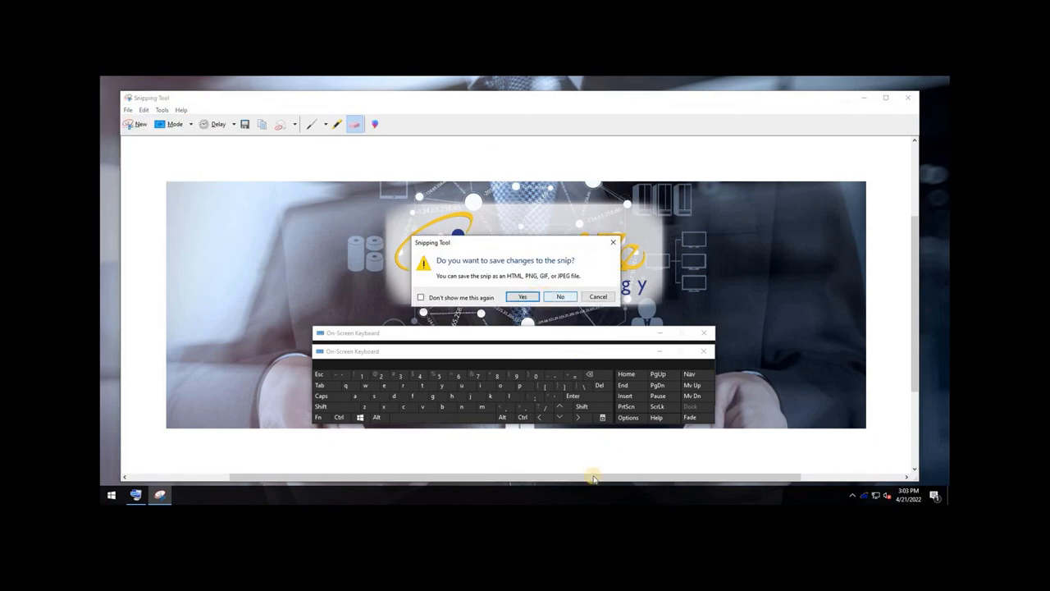